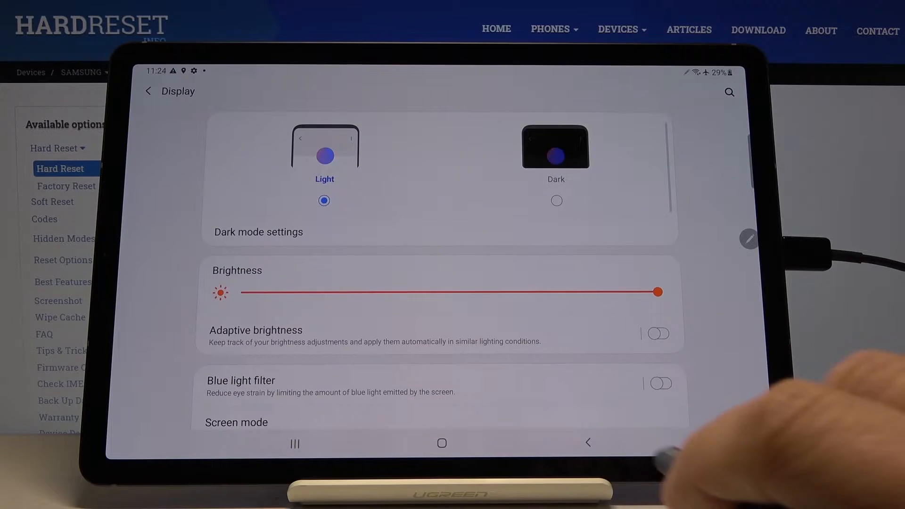
# - Scroll the Display settings until the Blue light filter entry is visible
pyautogui.scroll(-3)
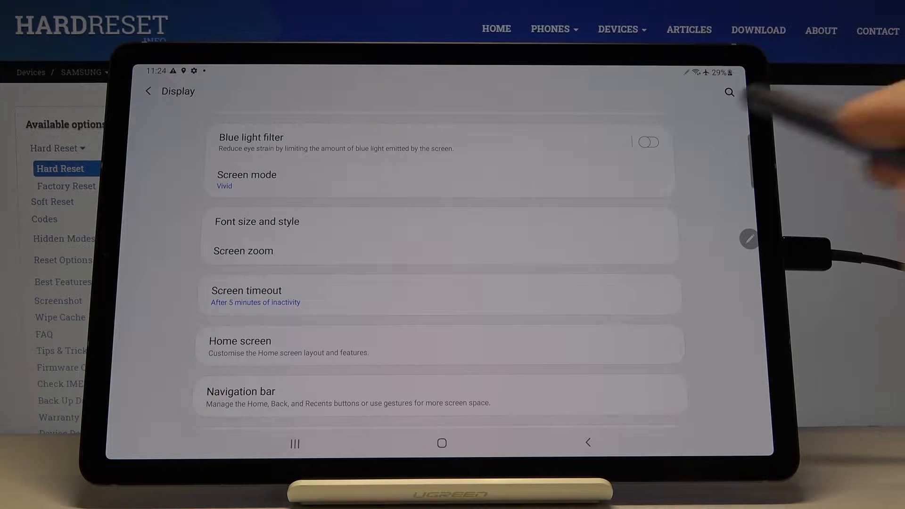
pyautogui.click(648, 142)
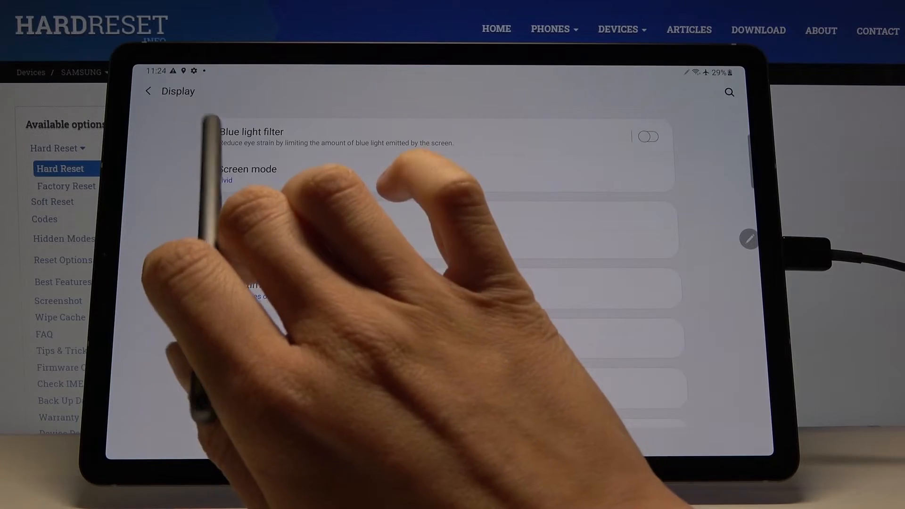
# - Turn the Blue light filter on now, raise opacity to maximum, then switch it off
pyautogui.click(250, 131)
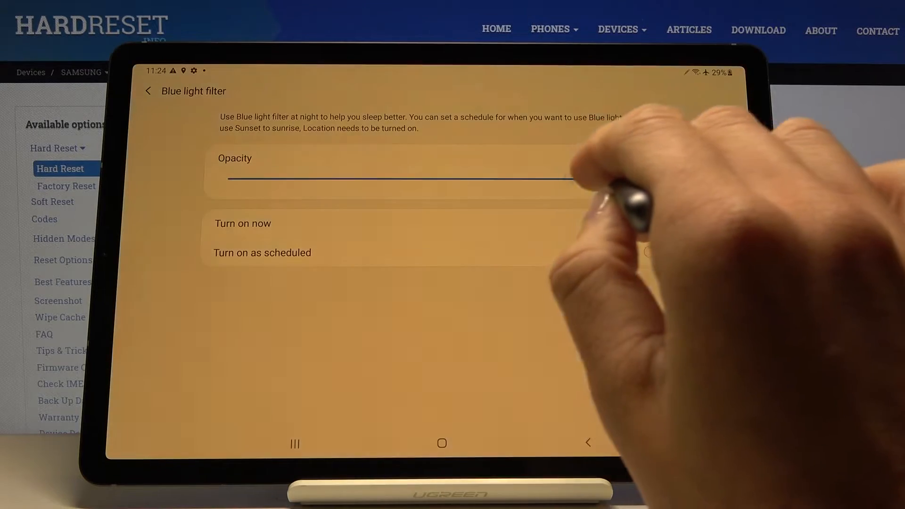
pyautogui.click(653, 224)
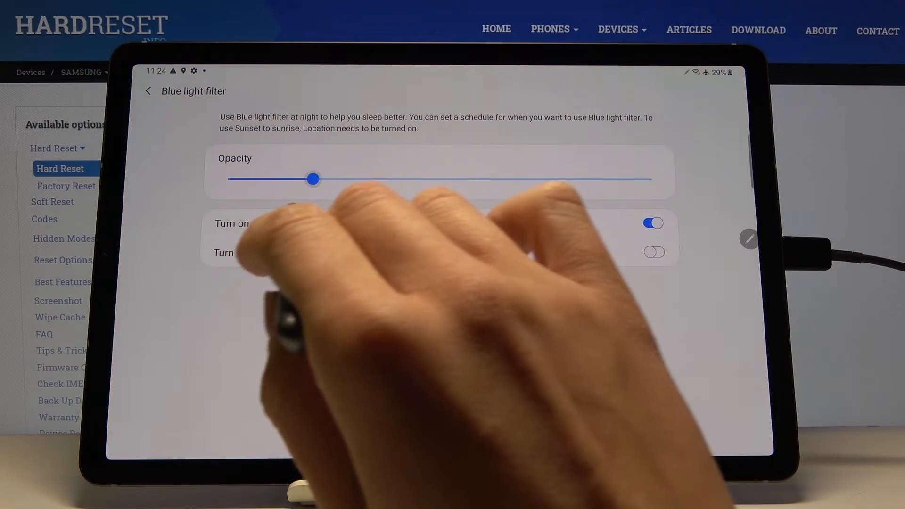
pyautogui.moveTo(314, 179); pyautogui.dragTo(653, 179)
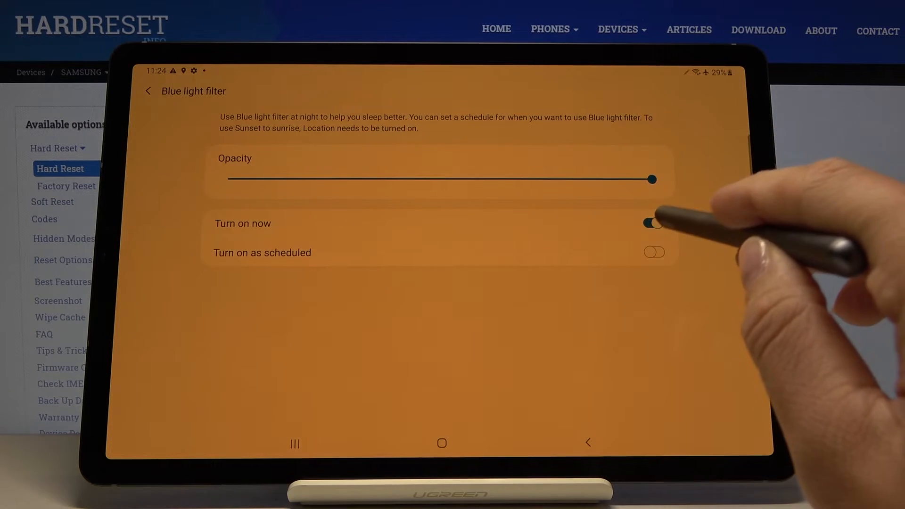
pyautogui.click(653, 223)
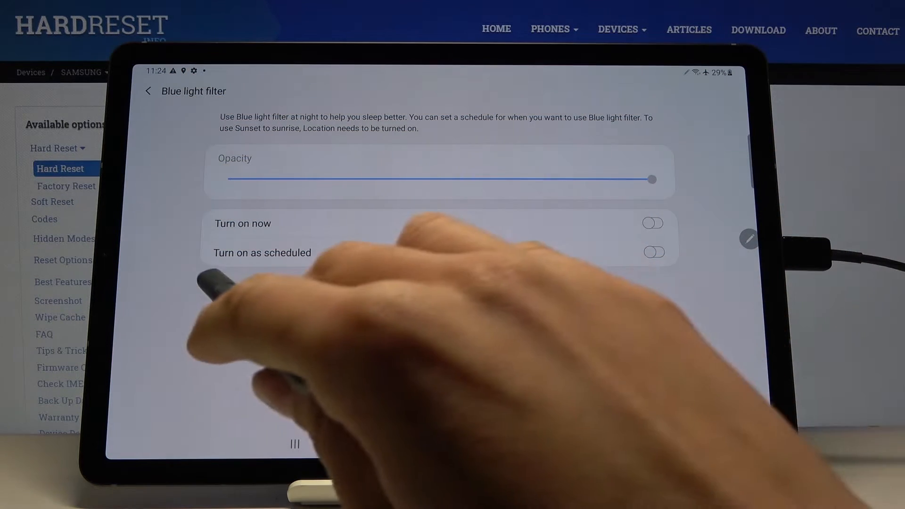
# - Enable Turn on as scheduled, grant location access, and choose Custom schedule
pyautogui.click(653, 252)
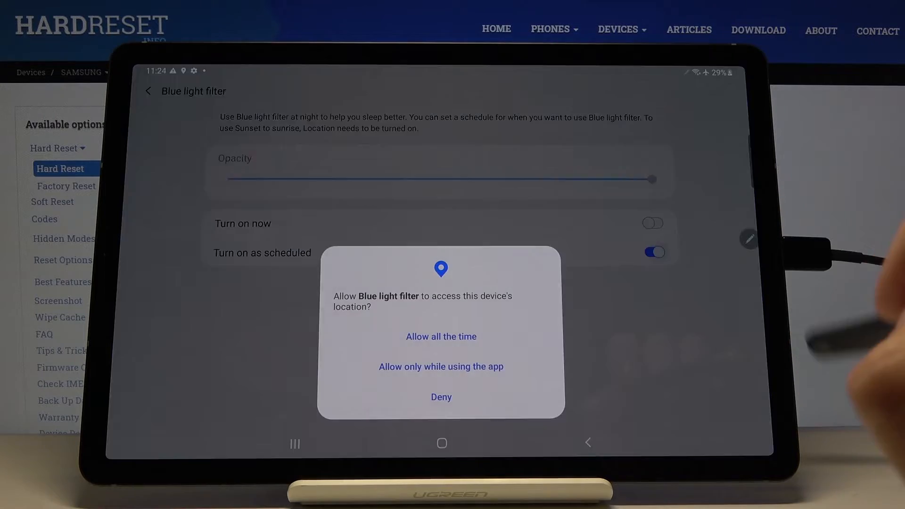
pyautogui.click(441, 336)
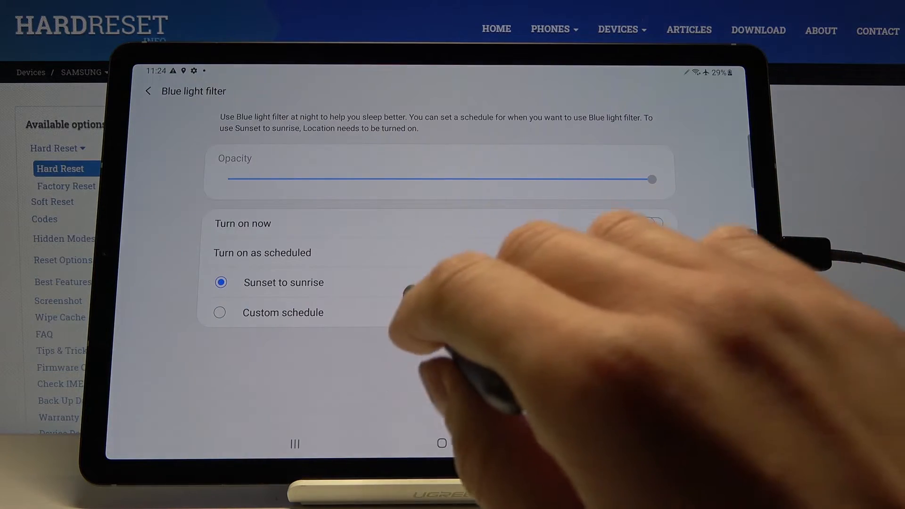
pyautogui.click(653, 252)
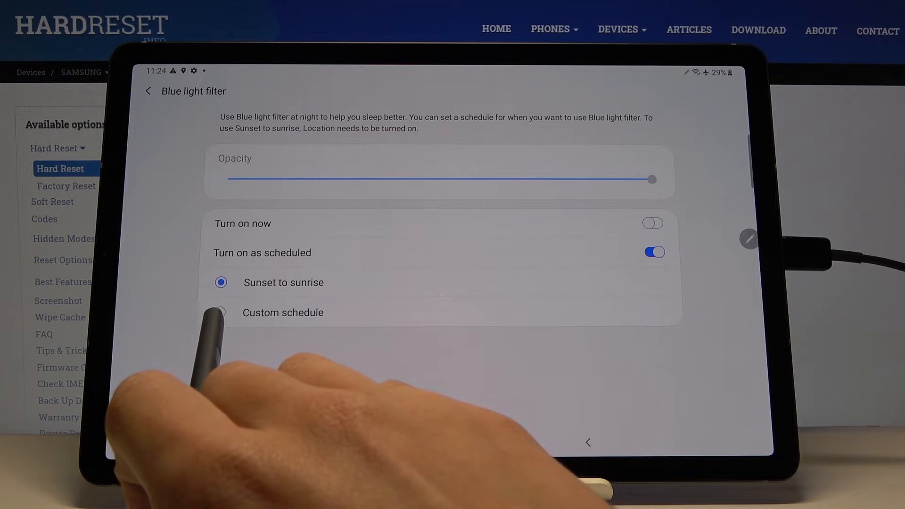
pyautogui.click(221, 312)
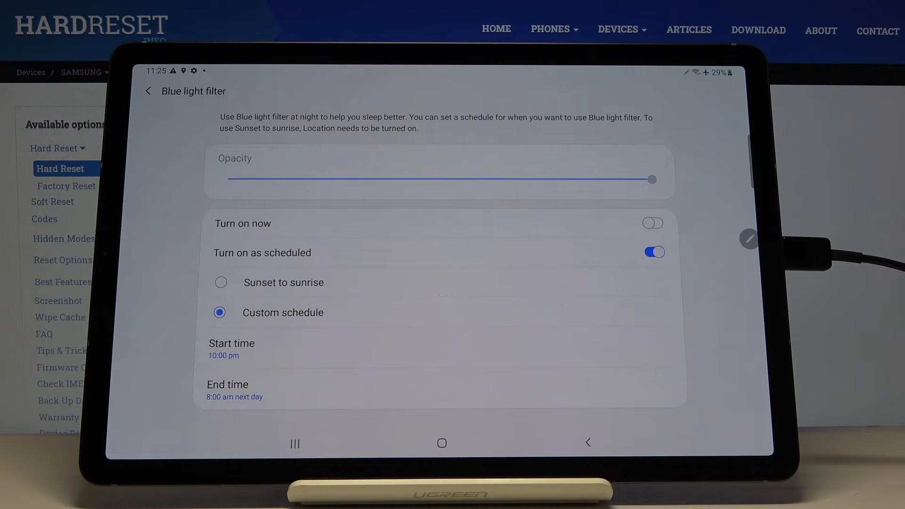
# - Switch the 10 pm–8 am scheduled filter off and return to the home screen
pyautogui.click(653, 252)
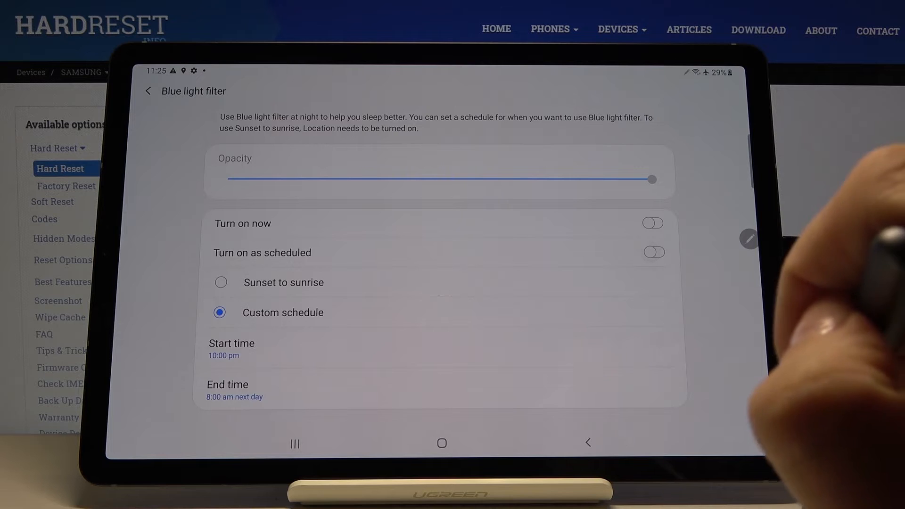
pyautogui.click(442, 442)
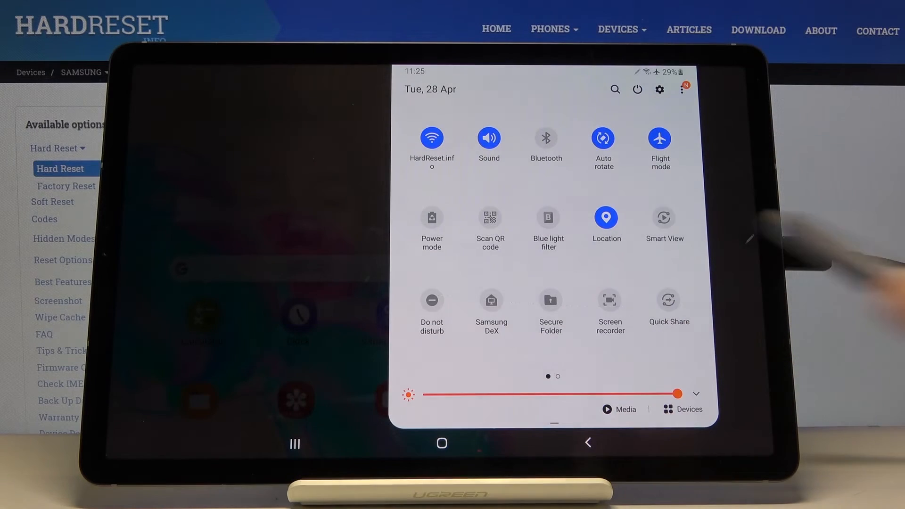
# - Toggle the Blue light filter tile in Quick Settings, then return home
pyautogui.click(548, 218)
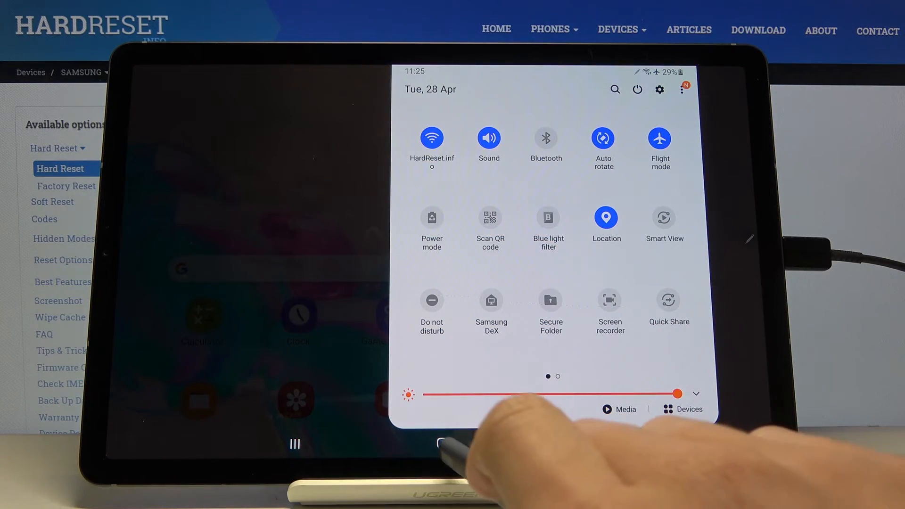
pyautogui.click(442, 443)
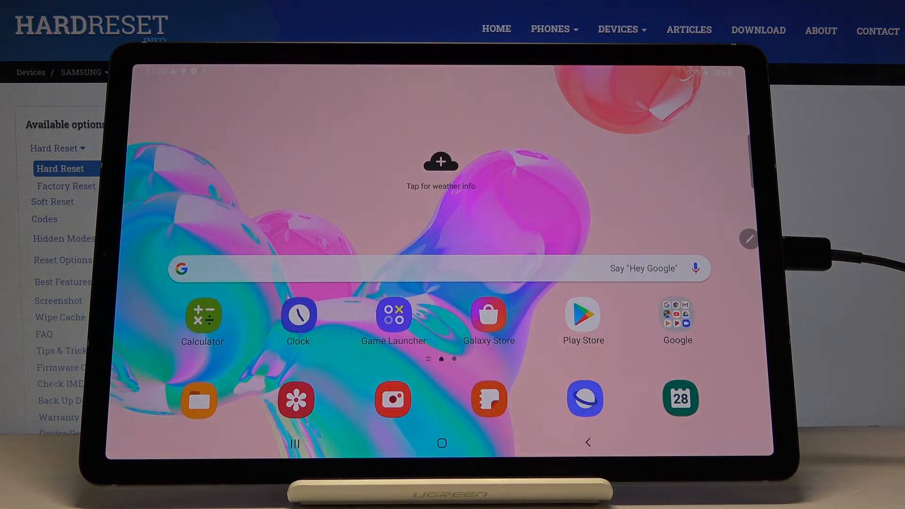